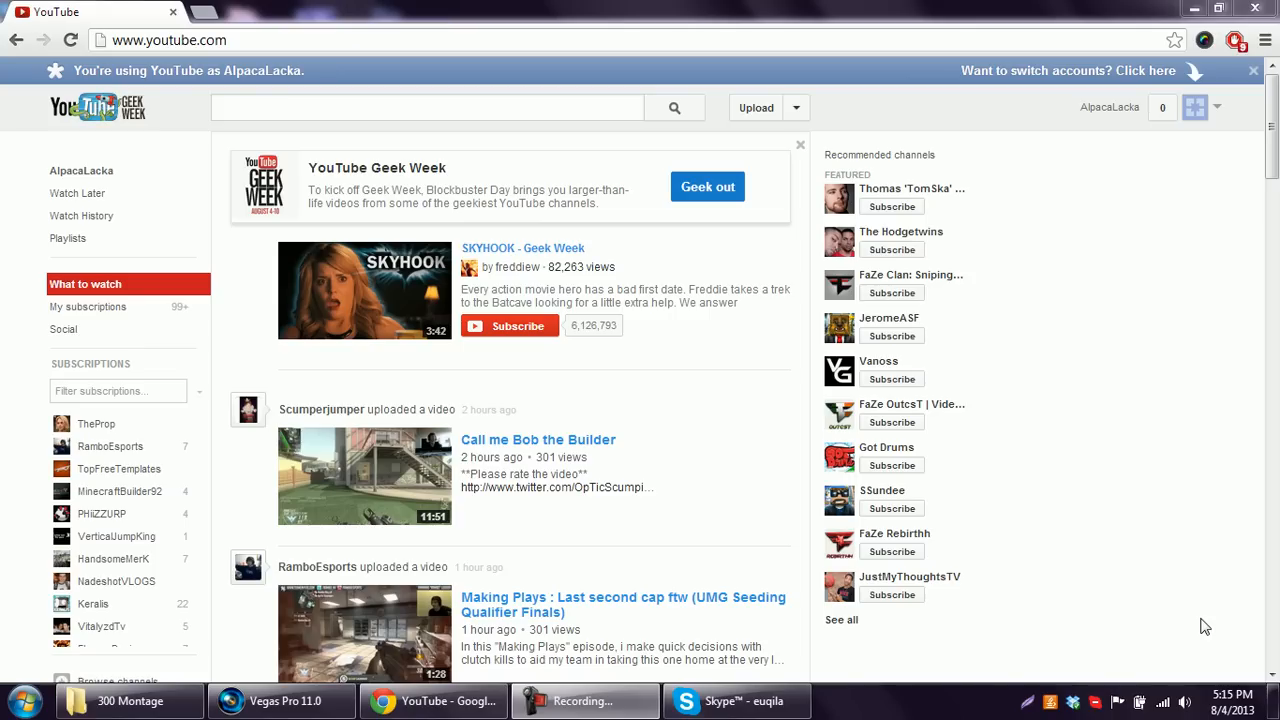
Browse the YouTube home feed, close the 'You're using YouTube as' banner, and open a new tab.
{"action": "scroll", "scroll_direction": "down", "scroll_amount": 3}
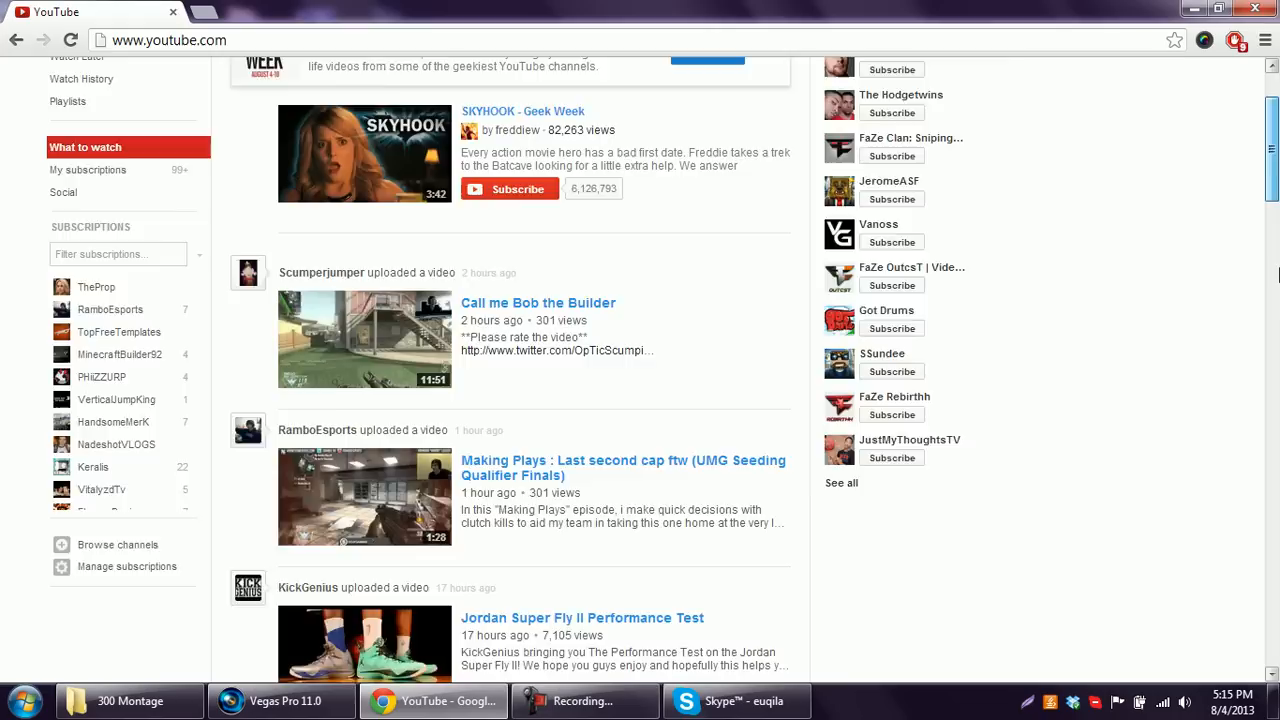
{"action": "scroll", "scroll_direction": "down", "scroll_amount": 3}
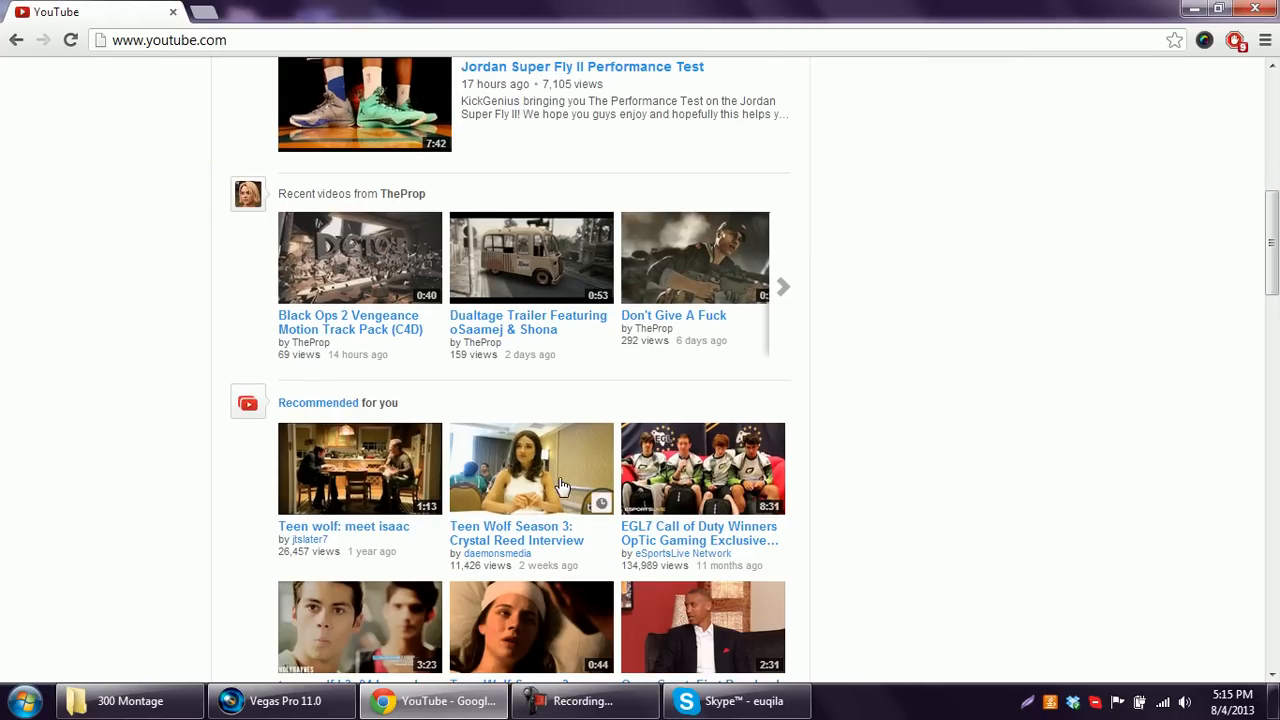
{"action": "scroll", "scroll_direction": "up", "scroll_amount": 3}
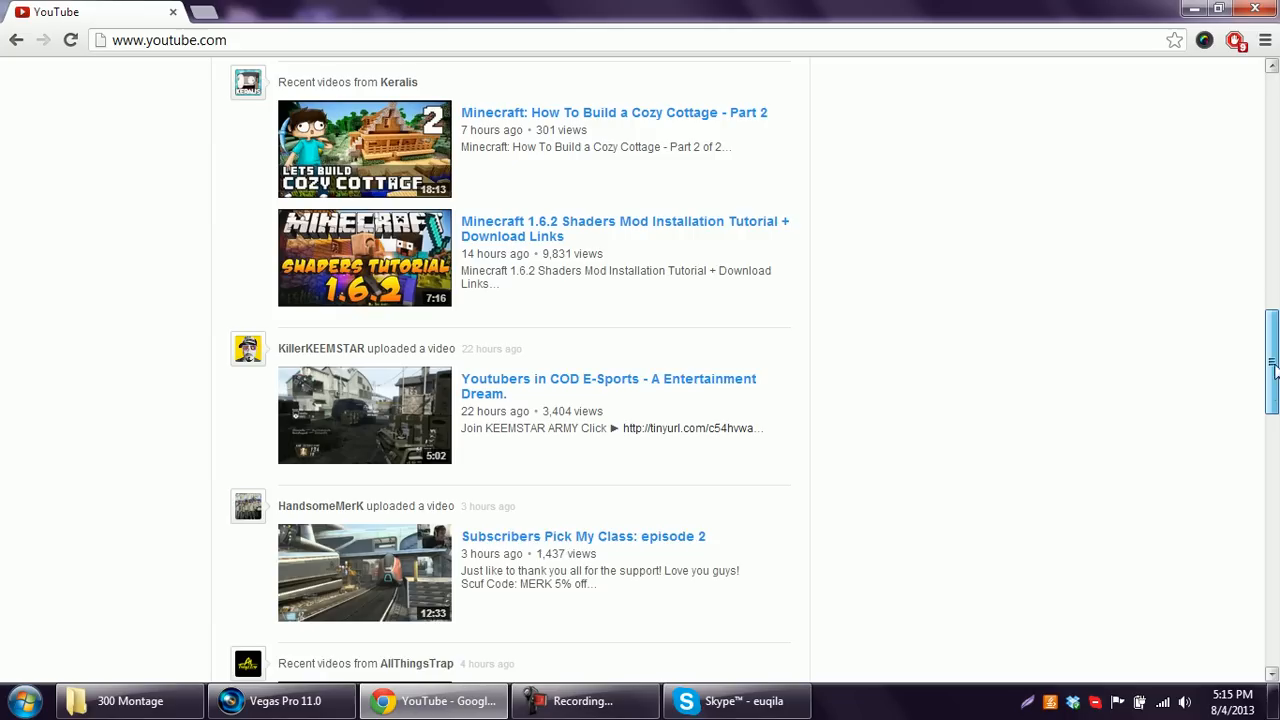
{"action": "scroll", "scroll_direction": "up", "scroll_amount": 3}
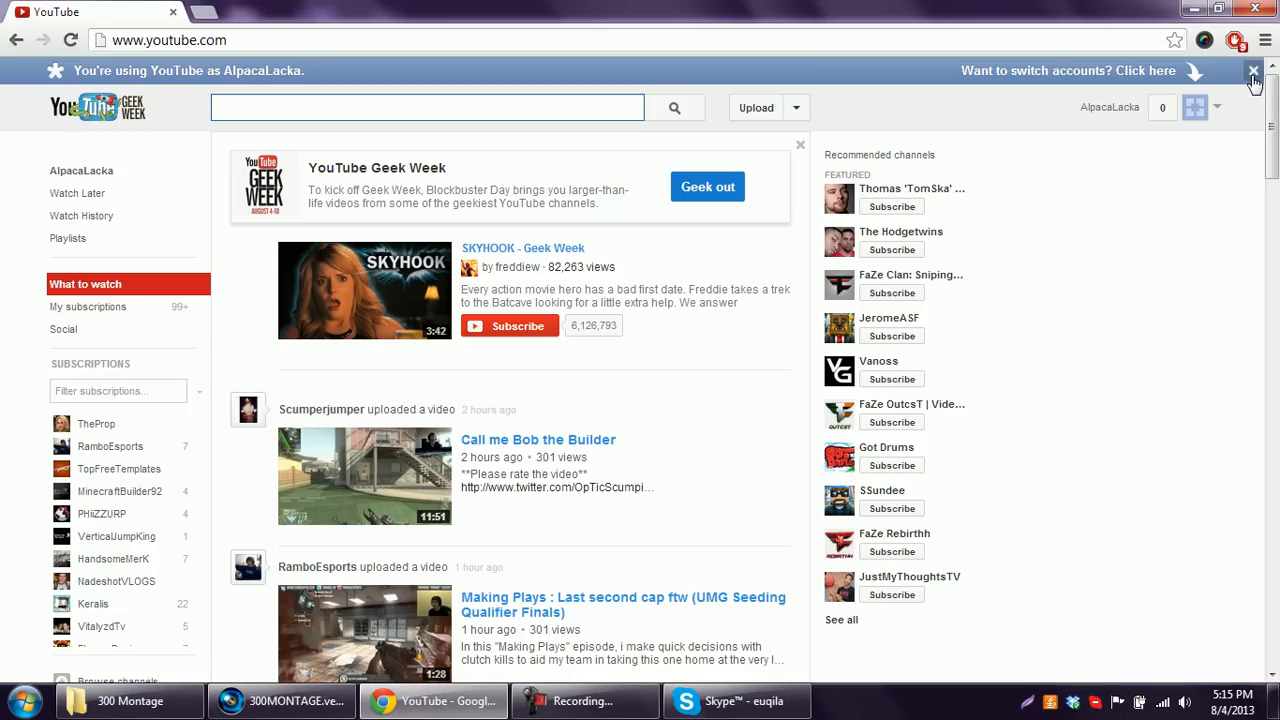
{"action": "left_click", "coordinate": [1253, 71]}
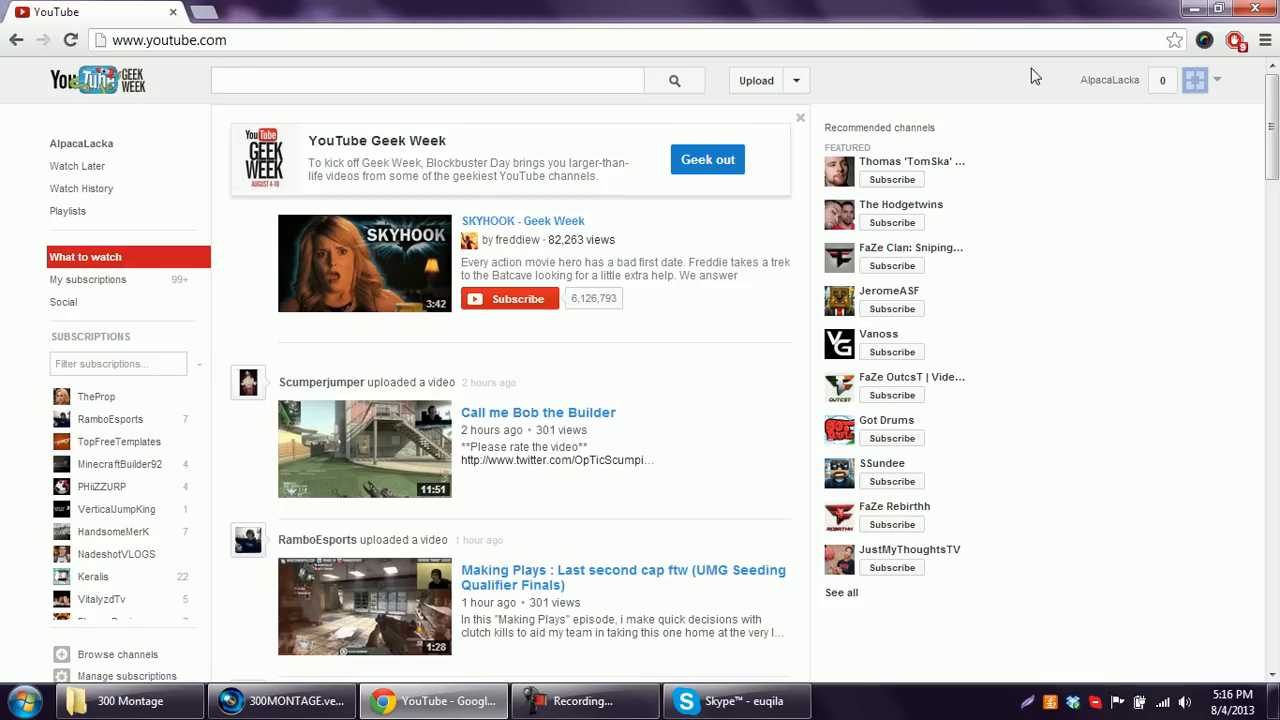
{"action": "mouse_move", "coordinate": [200, 12]}
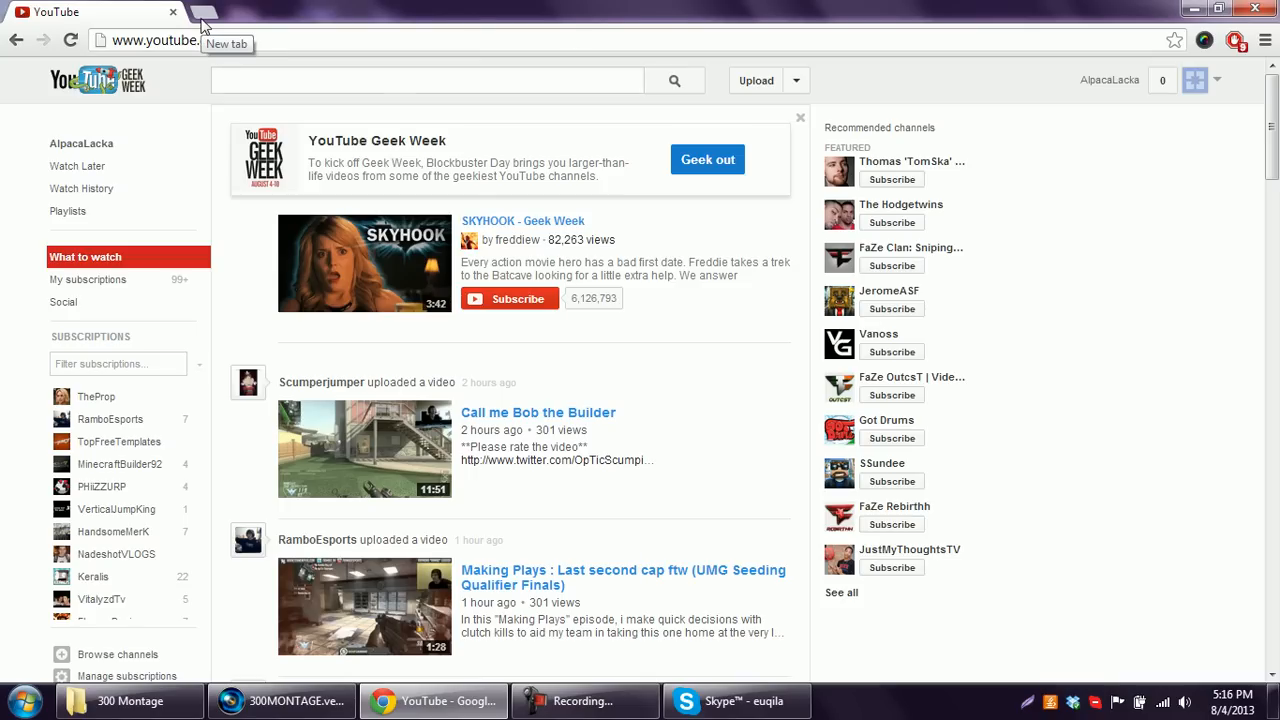
{"action": "left_click", "coordinate": [205, 11]}
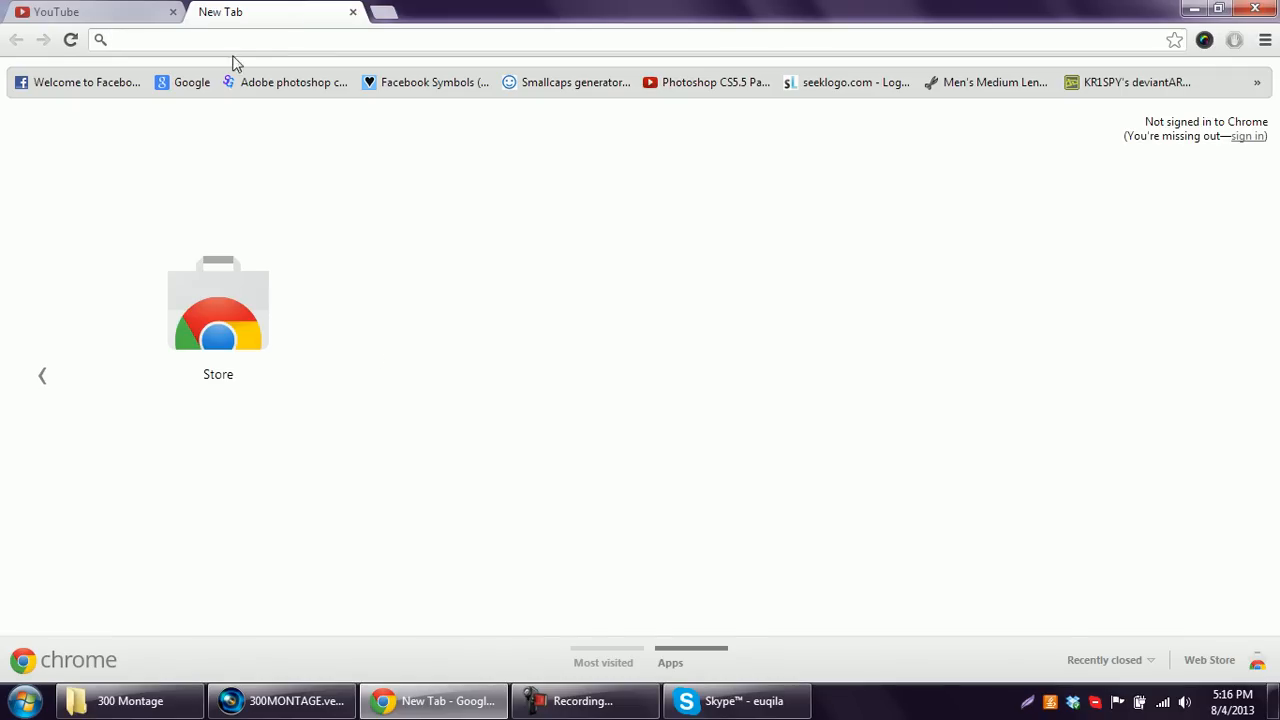
Open the Chrome Web Store from the new tab page and search it for 'adbblocker'.
{"action": "left_click", "coordinate": [218, 305]}
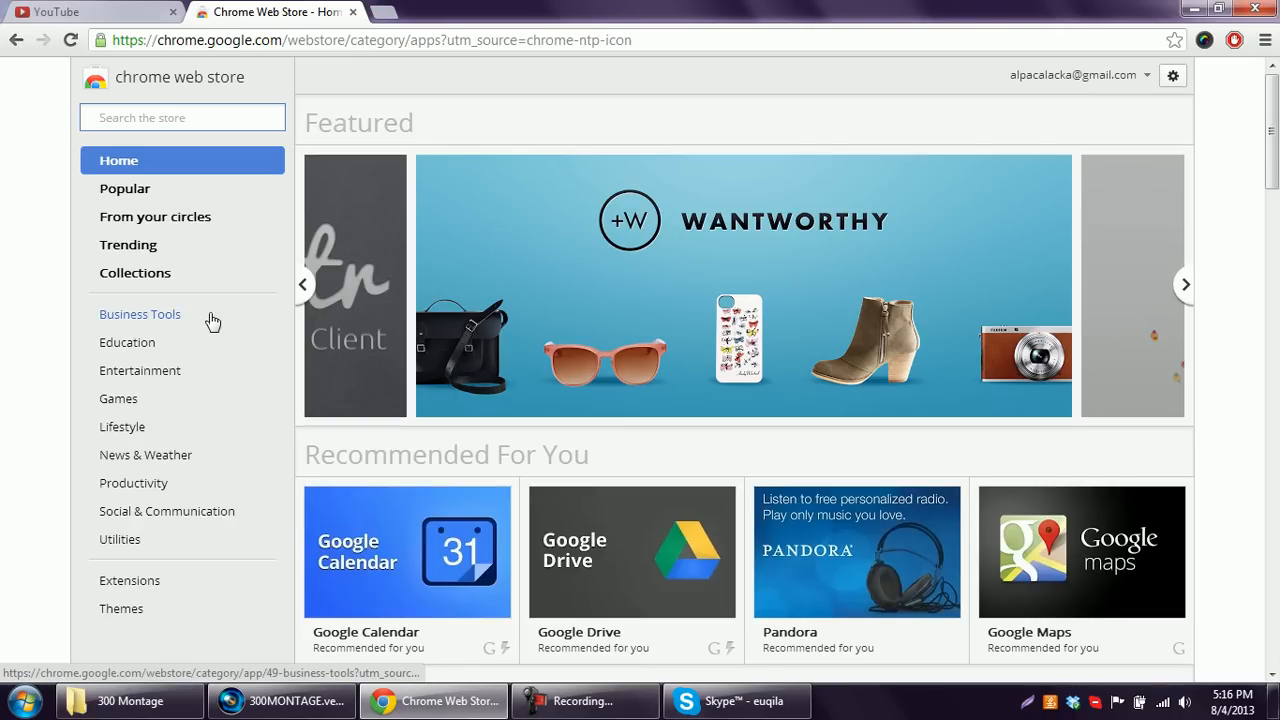
{"action": "type", "text": "adbblocker"}
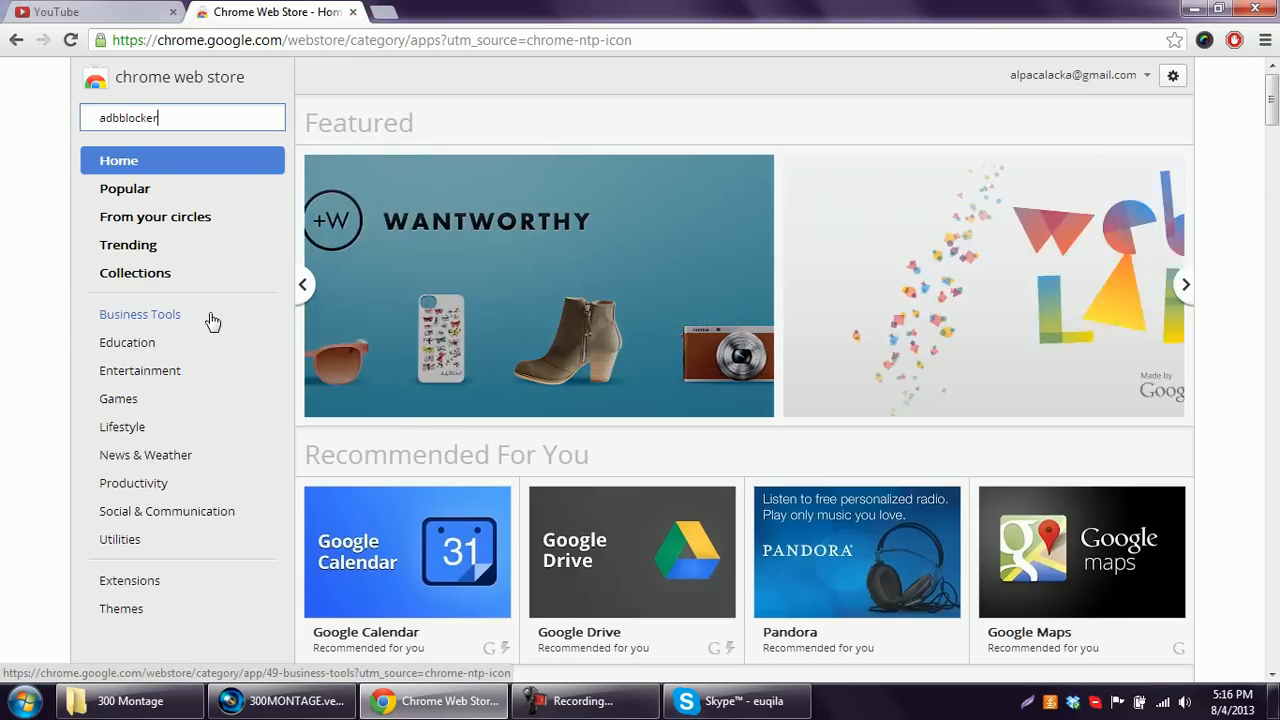
{"action": "key", "text": "Return"}
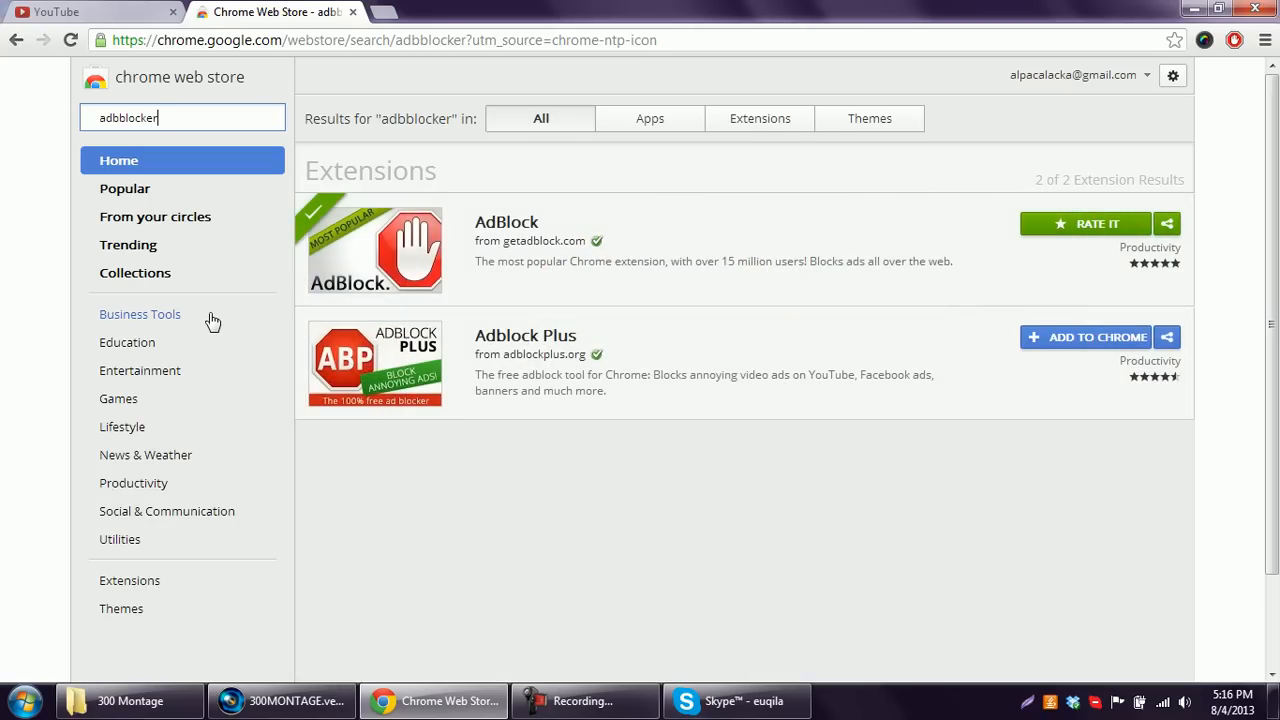
{"action": "mouse_move", "coordinate": [595, 264]}
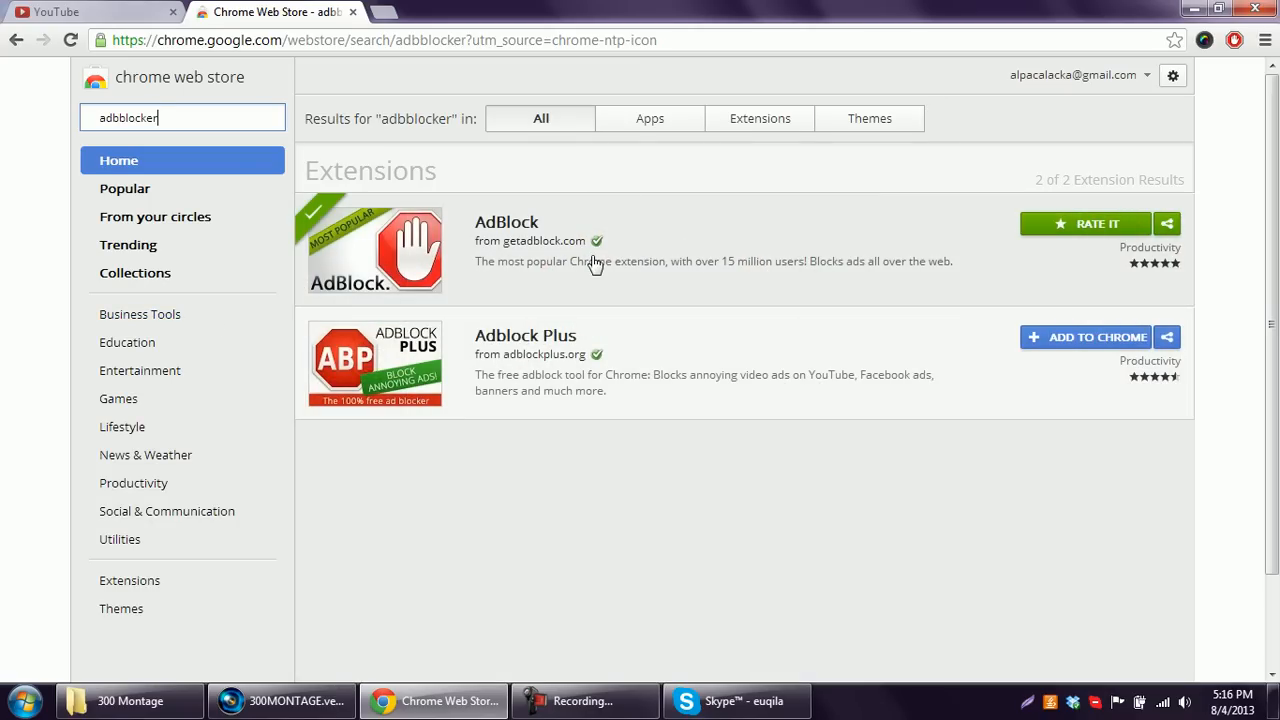
{"action": "mouse_move", "coordinate": [1087, 263]}
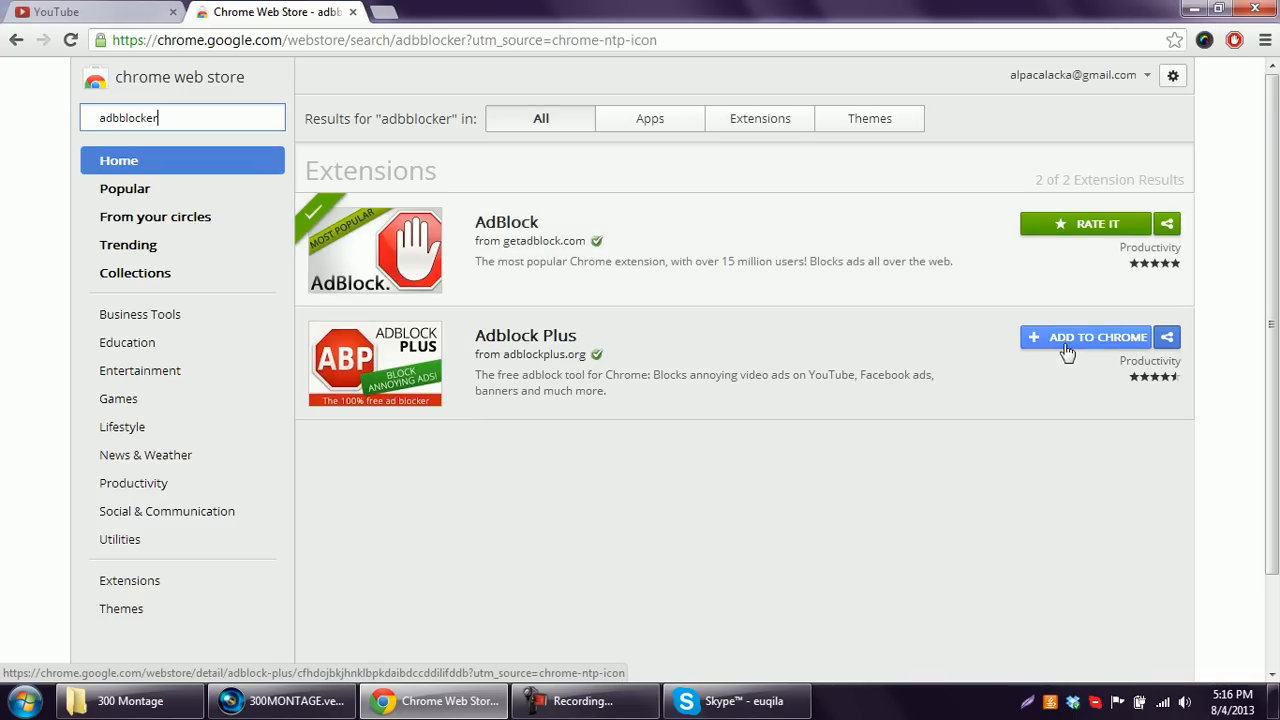
{"action": "mouse_move", "coordinate": [1087, 224]}
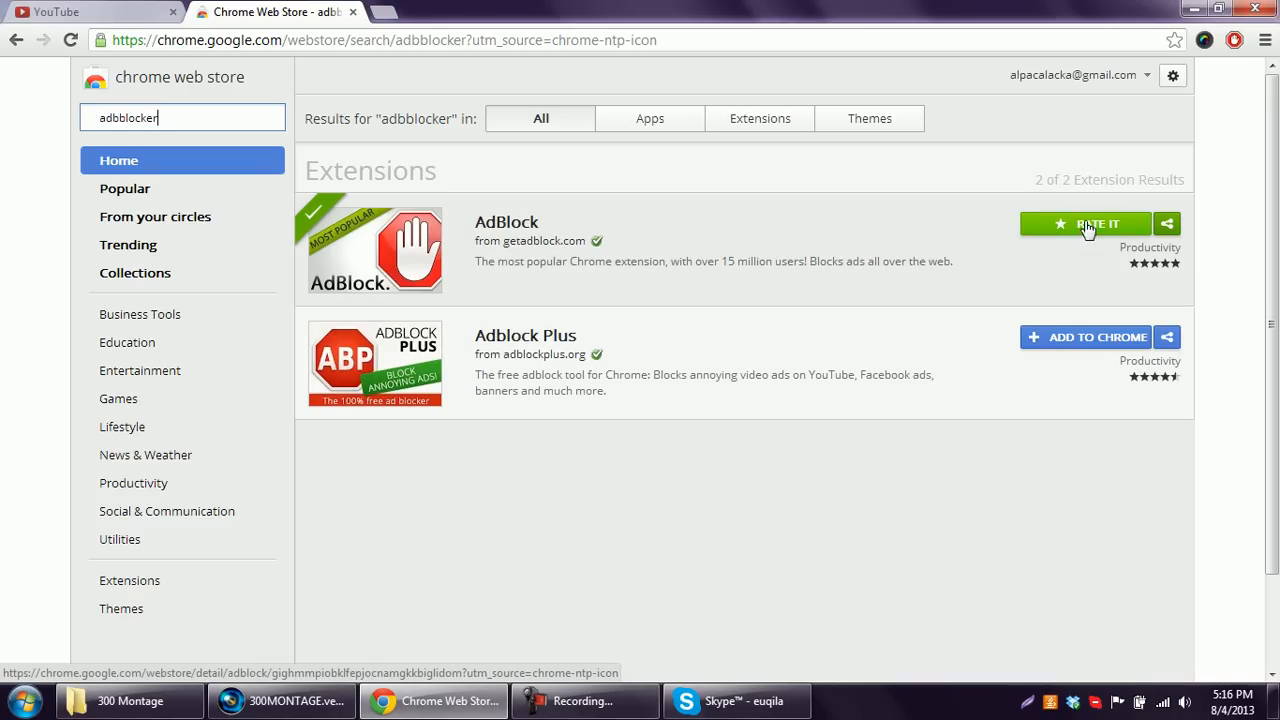
{"action": "mouse_move", "coordinate": [932, 247]}
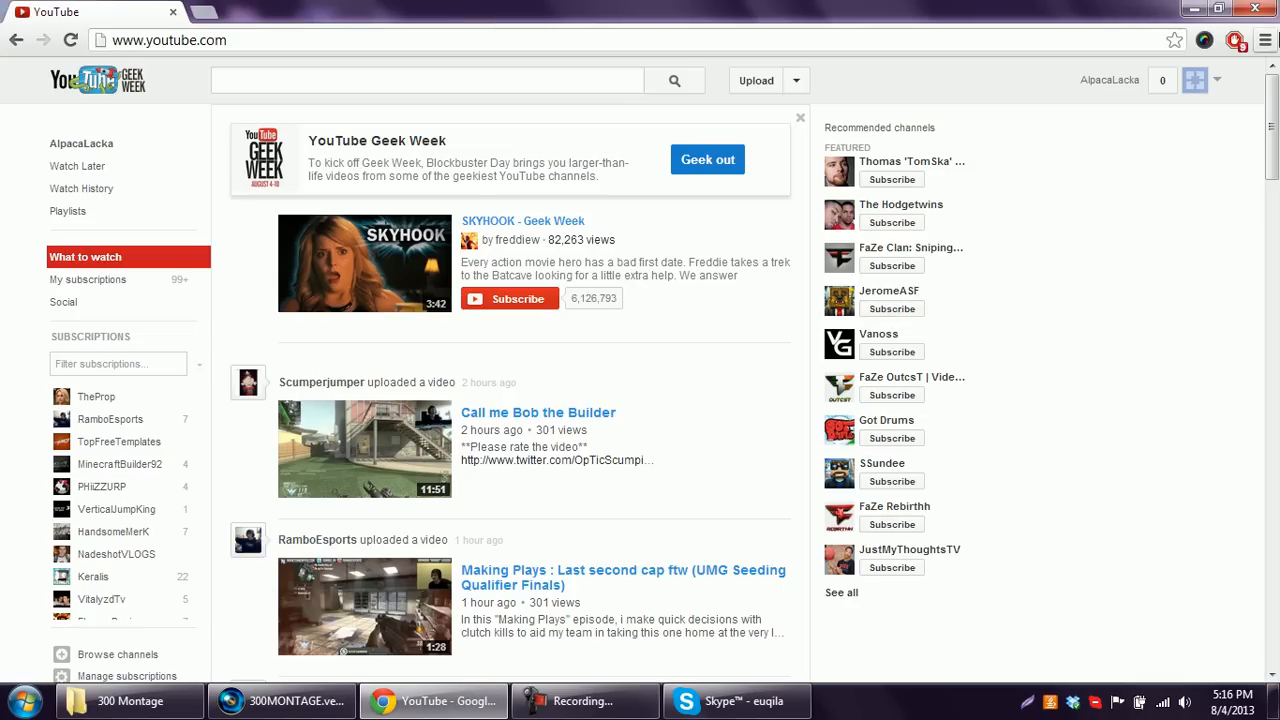
Open the AdBlock toolbar popup showing 9 ads blocked here and 800 total.
{"action": "left_click", "coordinate": [1237, 40]}
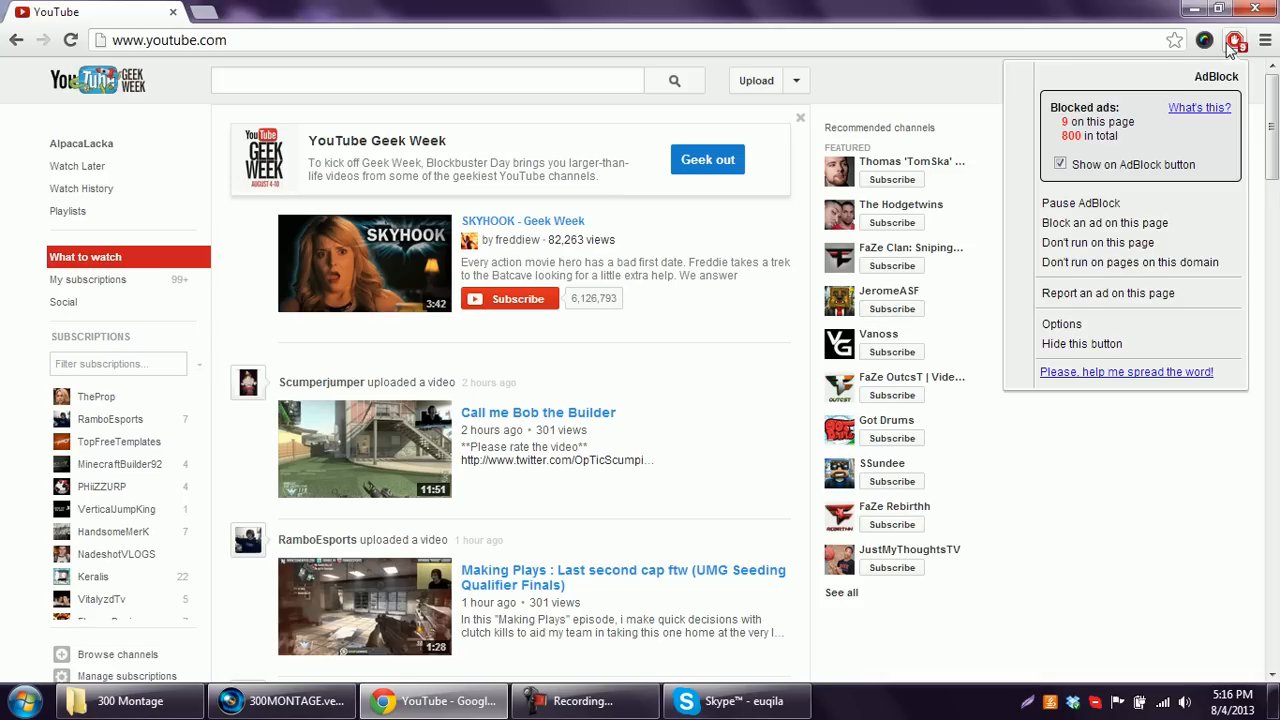
{"action": "mouse_move", "coordinate": [1073, 170]}
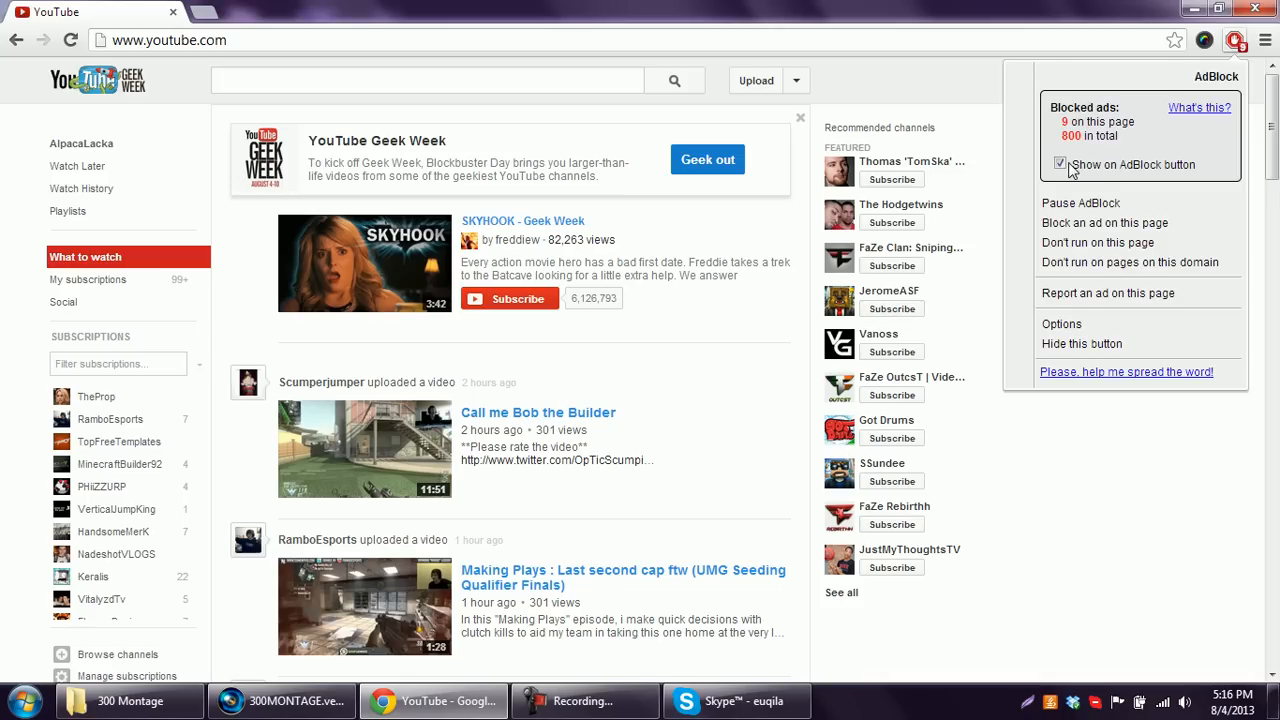